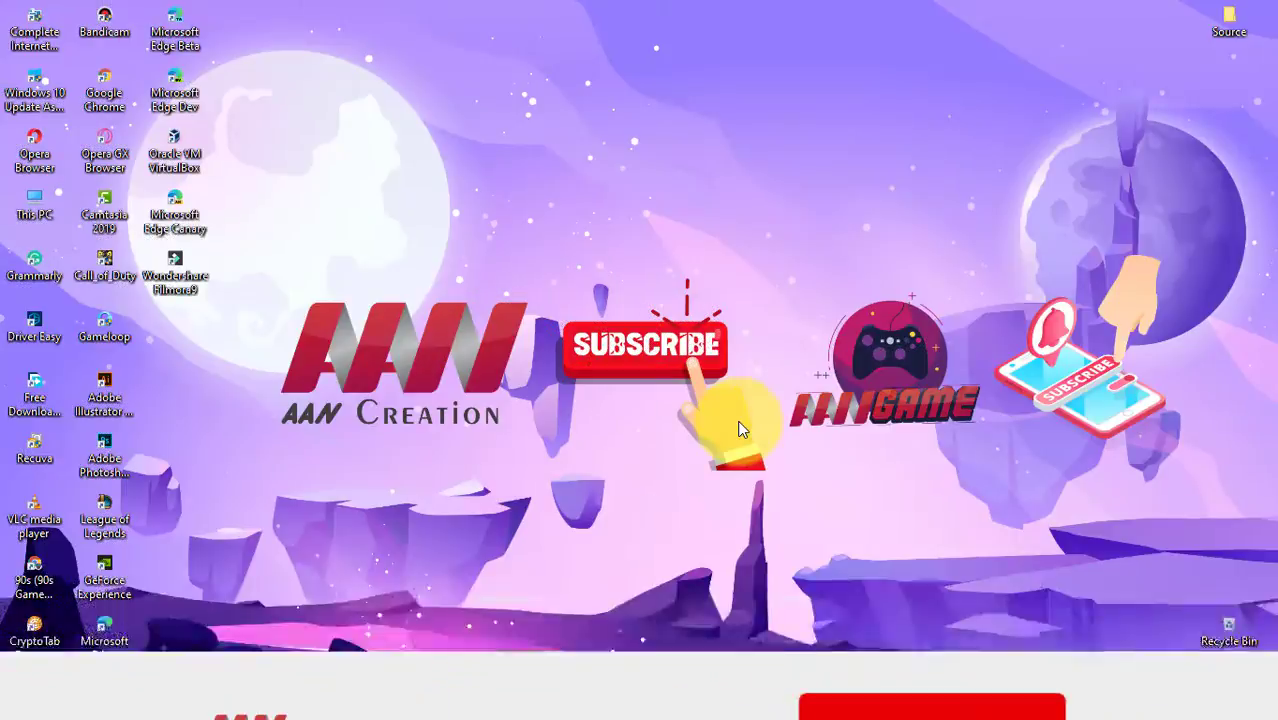
Open Privacy settings from the Start menu and scroll the sidebar toward File system.
{"action": "left_click", "coordinate": [932, 633]}
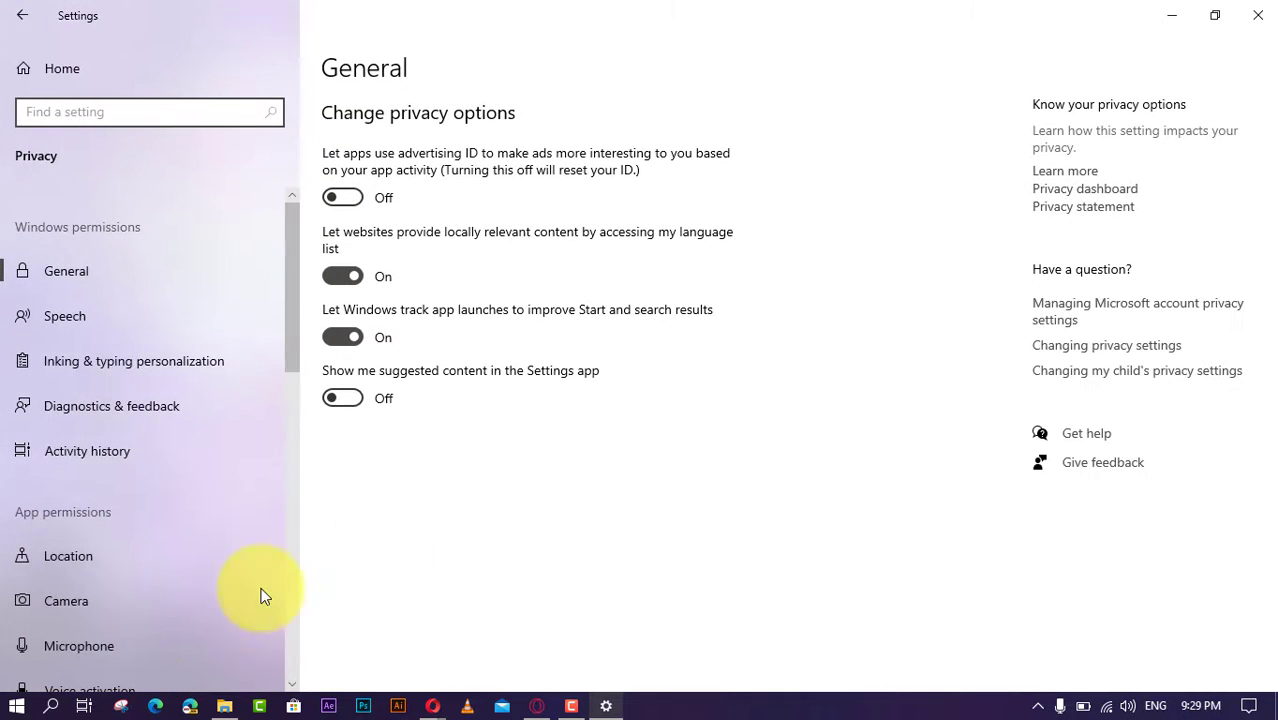
{"action": "scroll", "scroll_direction": "down", "scroll_amount": 3}
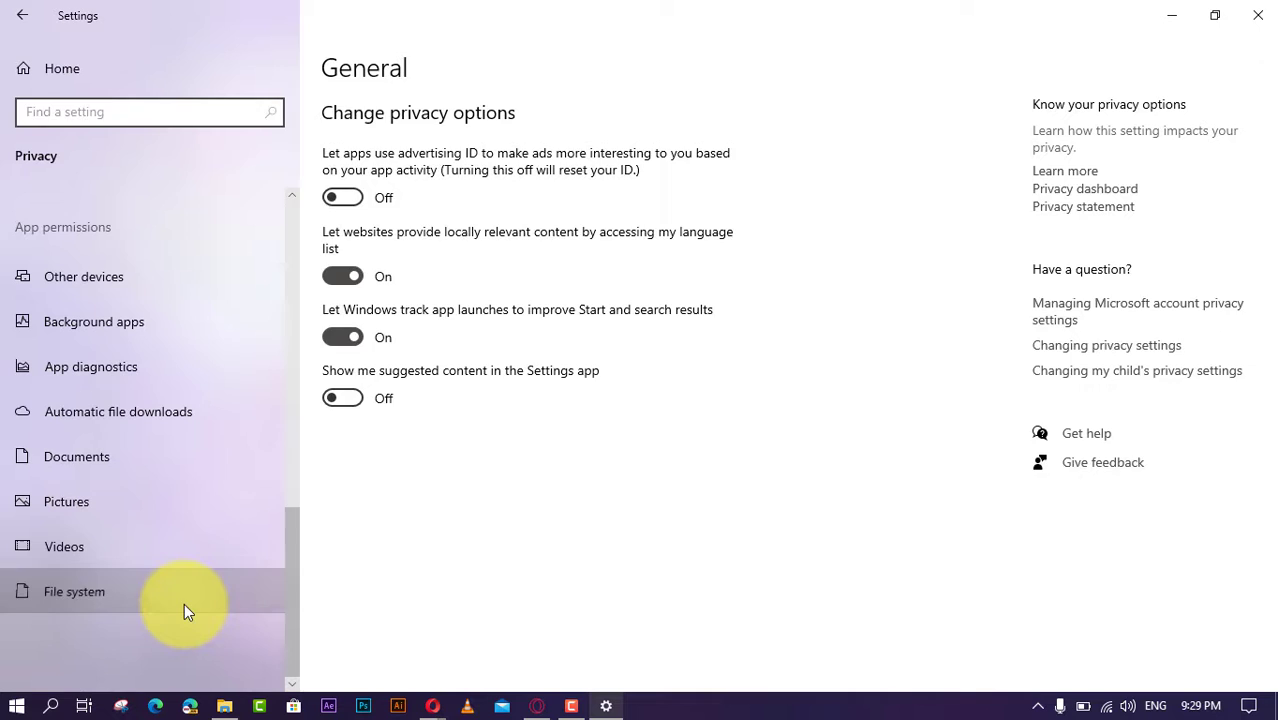
On the File system privacy page, switch file system access for this device to On.
{"action": "left_click", "coordinate": [74, 591]}
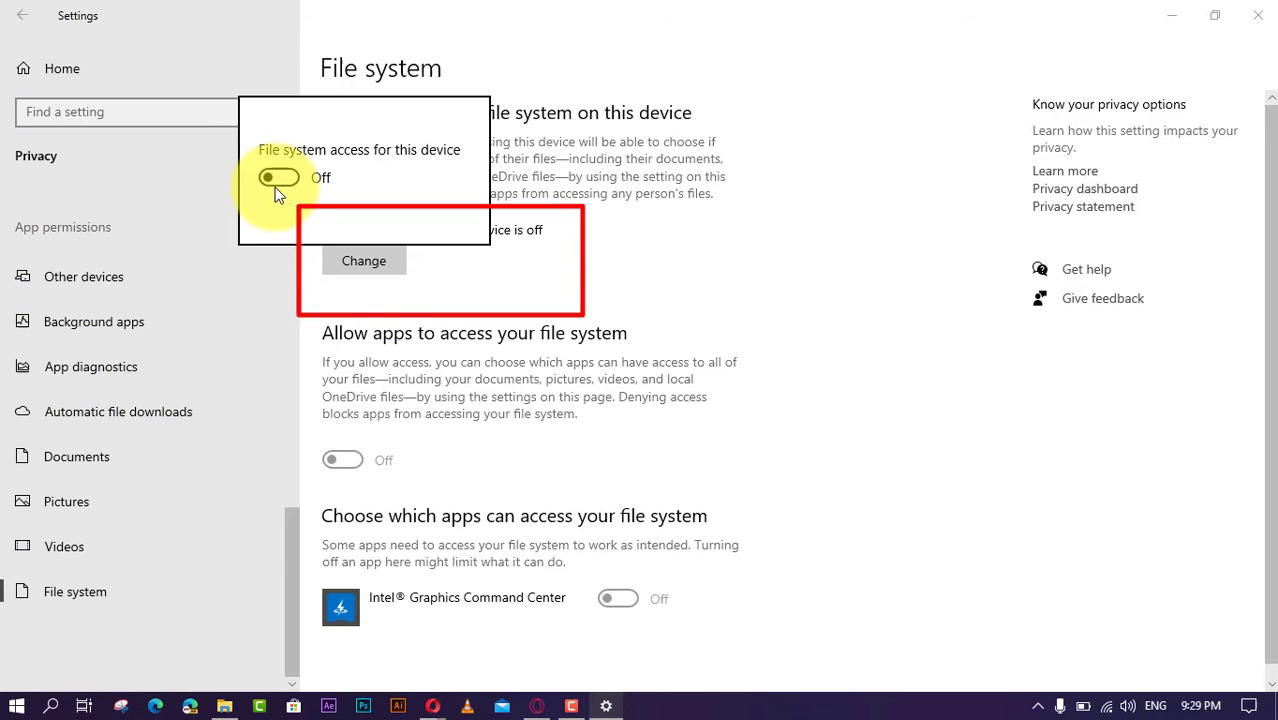
{"action": "left_click", "coordinate": [279, 177]}
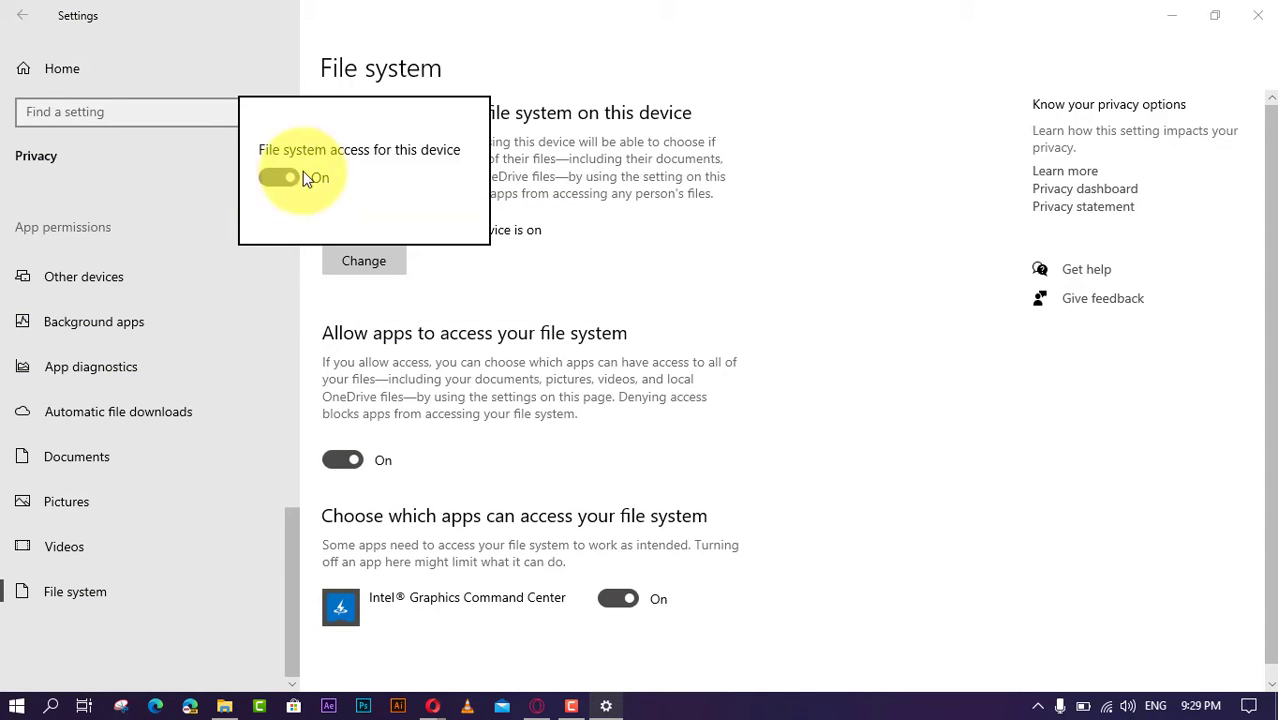